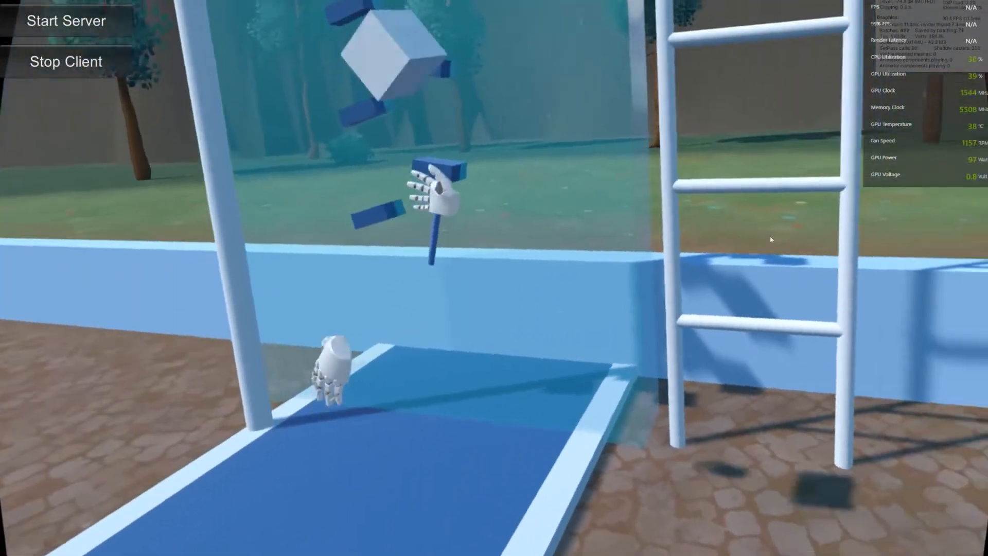
Start the server alongside the running client so the hand grips the shield's handle networked
left_click(66, 21)
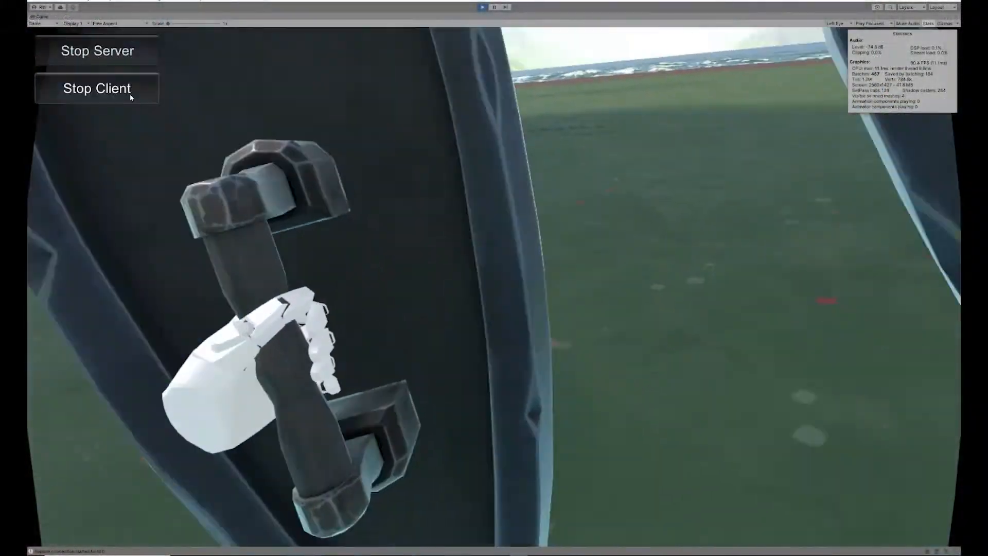